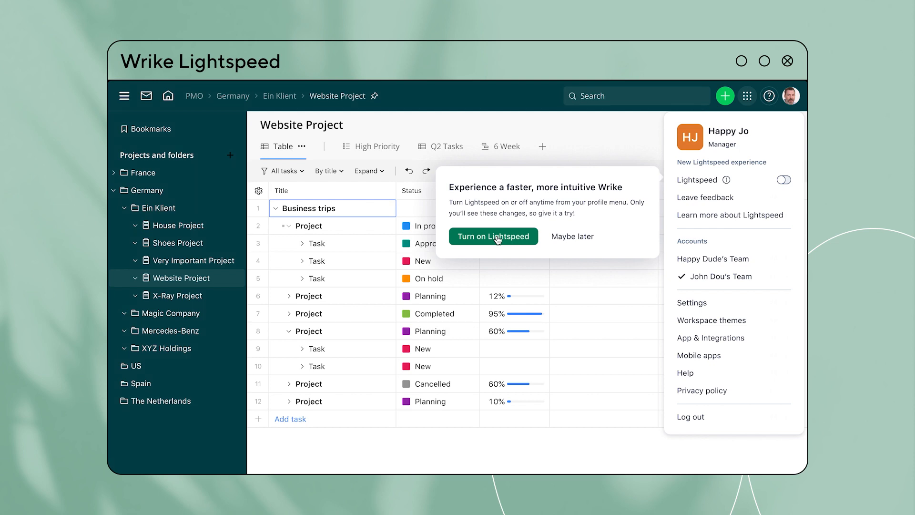
# Step: Turn on Lightspeed, show the Marketing project as a board, and go to the Clients Projects space
pyautogui.click(493, 236)
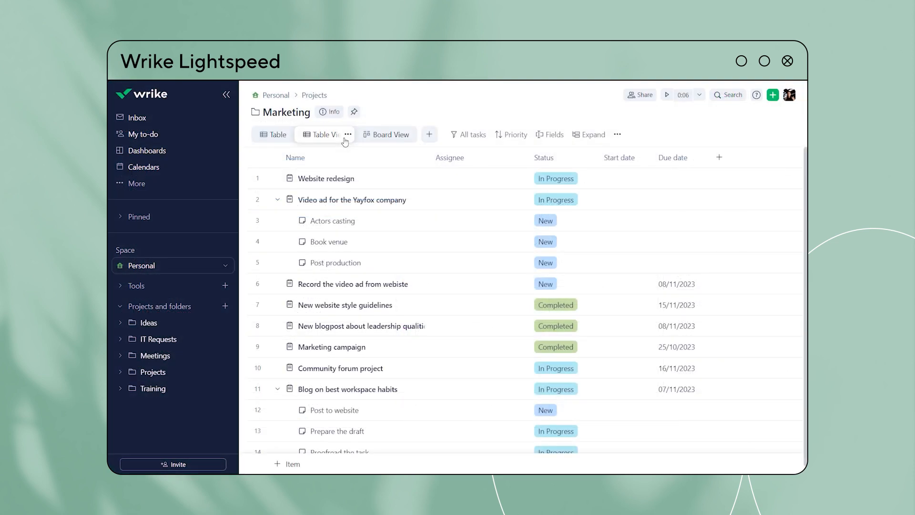
pyautogui.click(386, 134)
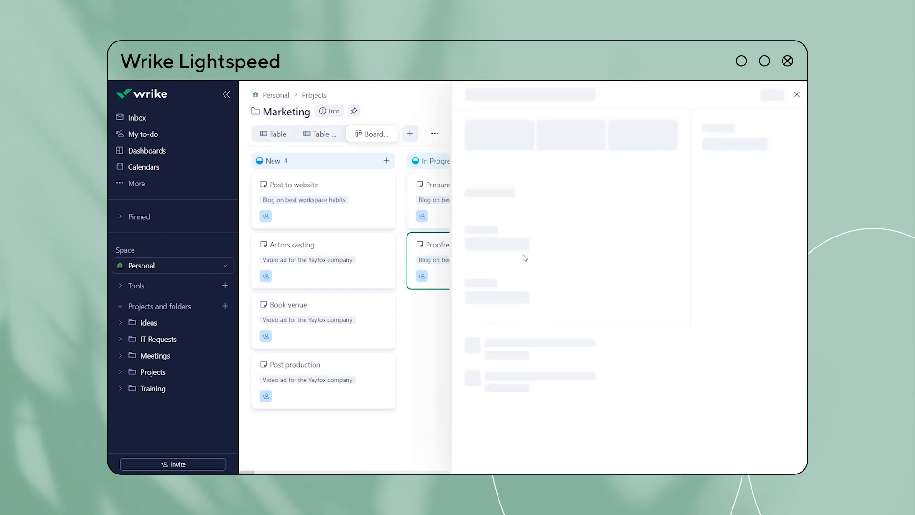
pyautogui.click(432, 244)
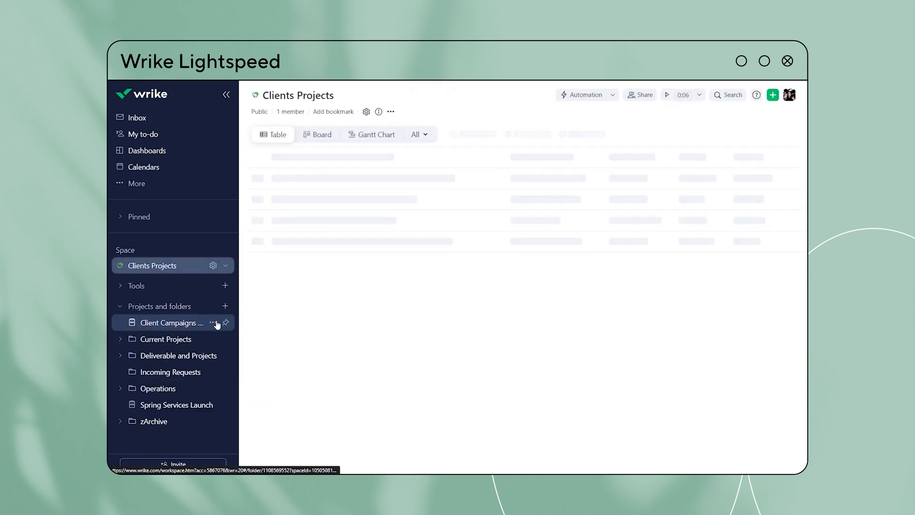
# Step: Show the Client Campaigns project in the table with assignees, statuses and dates
pyautogui.click(171, 323)
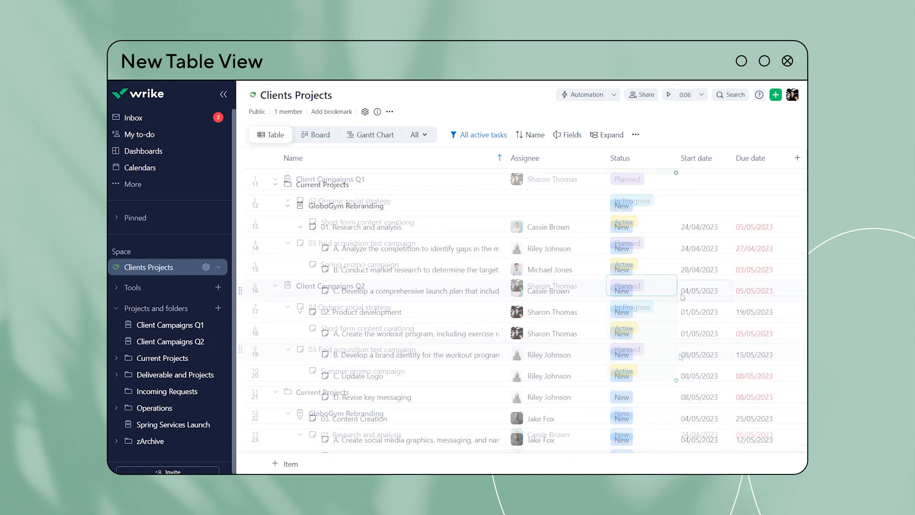
# Step: Set GloboGym Rebranding's status to Planned and begin choosing an action for the Over Budget rule
pyautogui.click(628, 206)
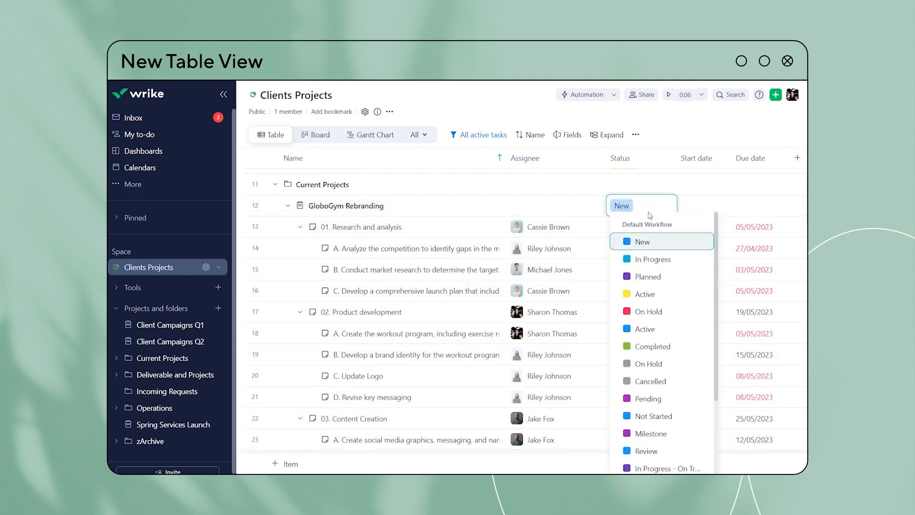
pyautogui.click(649, 276)
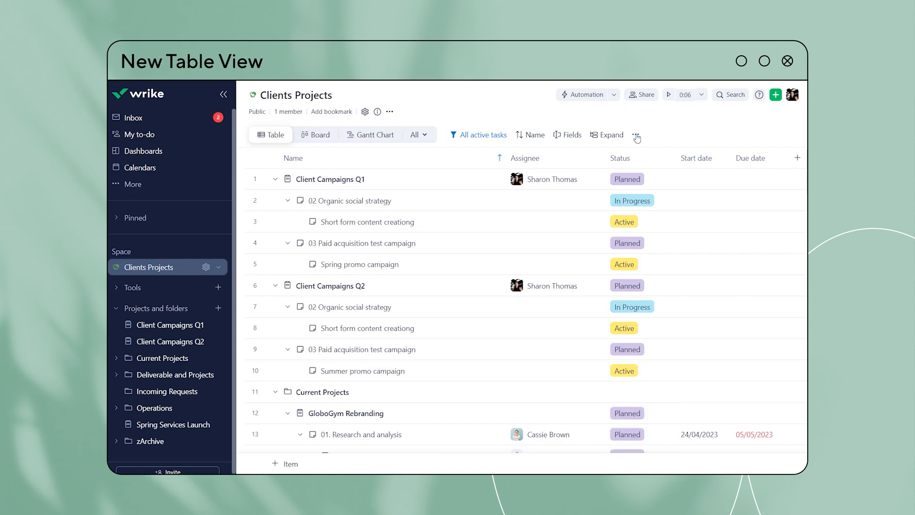
pyautogui.click(636, 134)
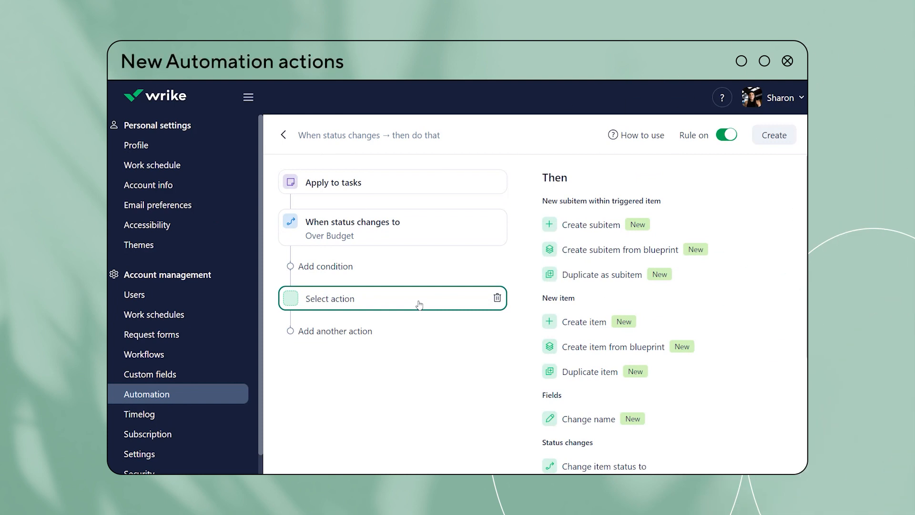
# Step: Make the rule's action a Change name that adds a suffix, and add another action slot
pyautogui.click(588, 419)
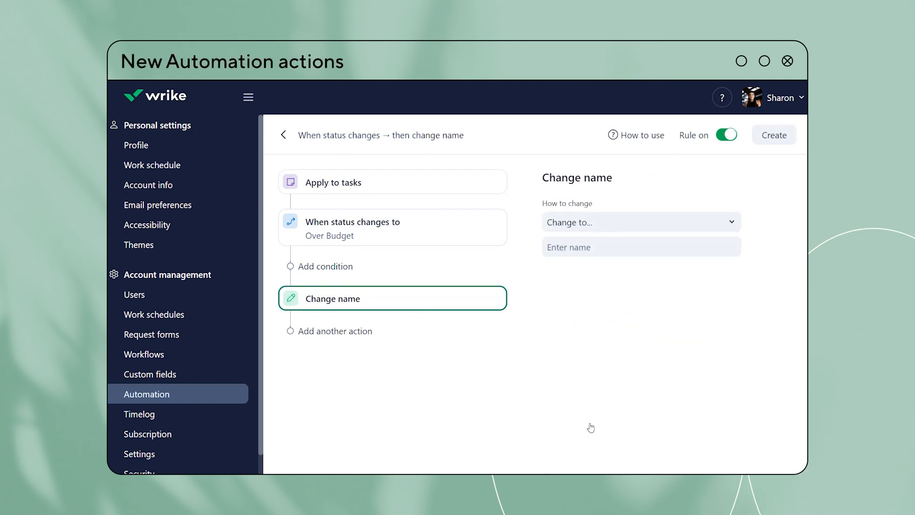
pyautogui.click(641, 222)
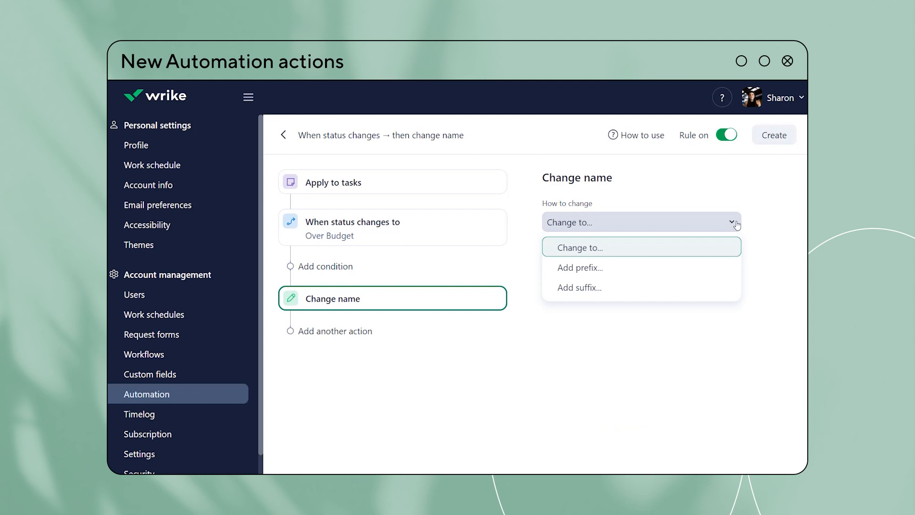
pyautogui.moveTo(718, 260)
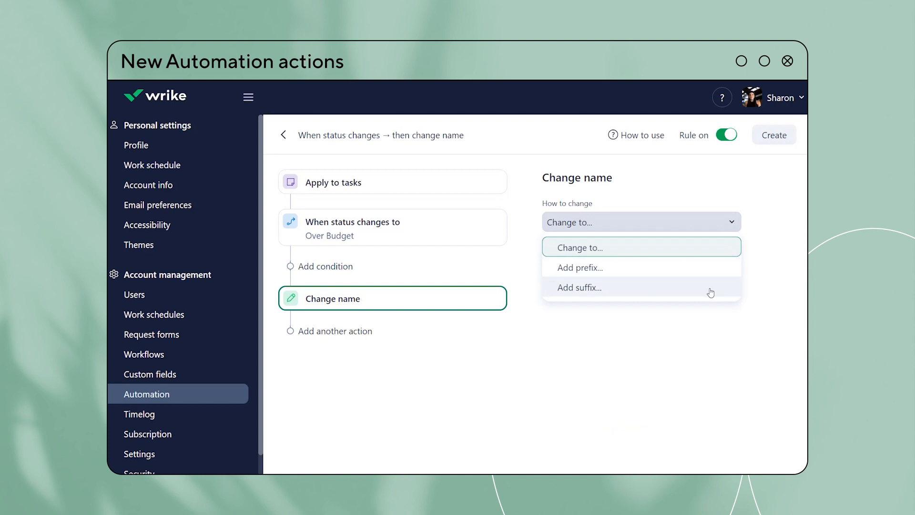
pyautogui.click(580, 288)
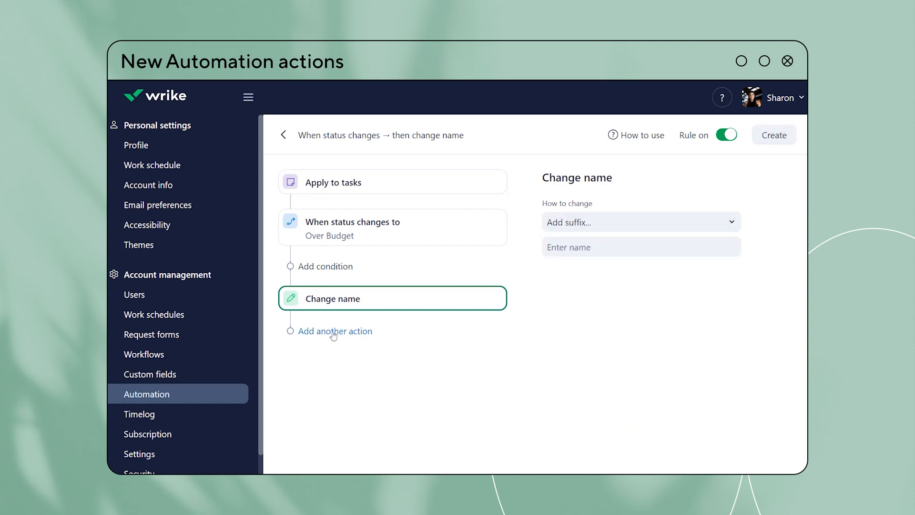
pyautogui.click(335, 330)
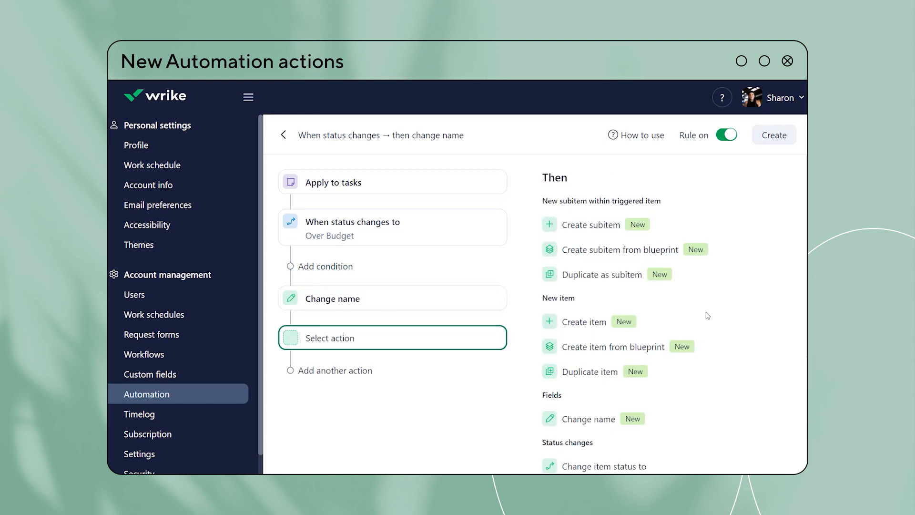